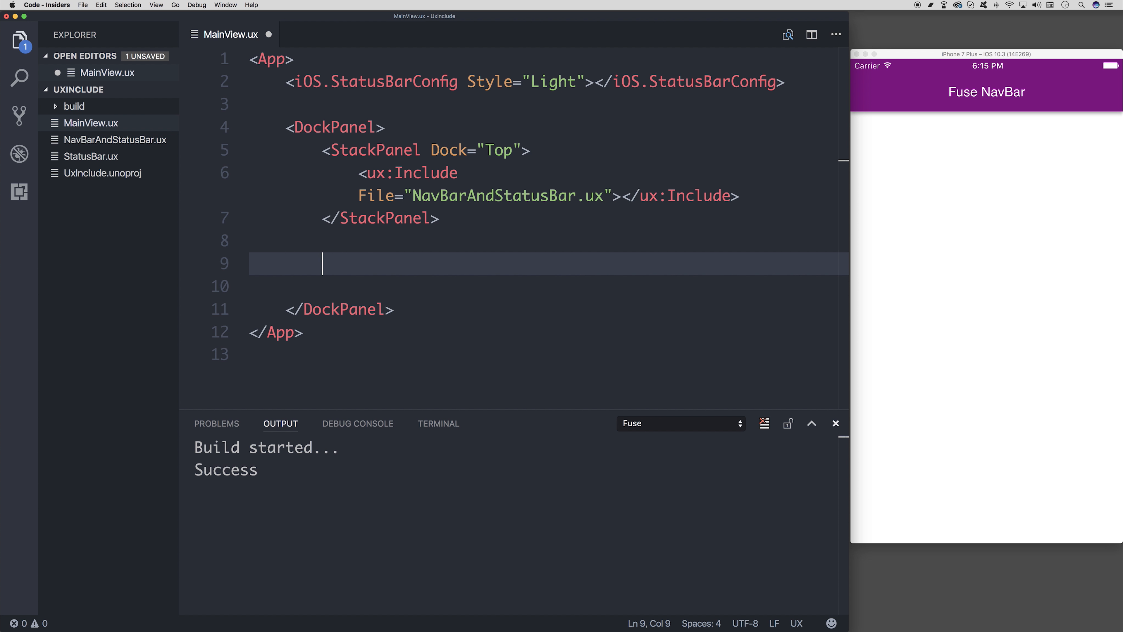
# - Add a ScrollView after the StackPanel containing a Text with Value "Hello"
pyautogui.write('ScrollVi')
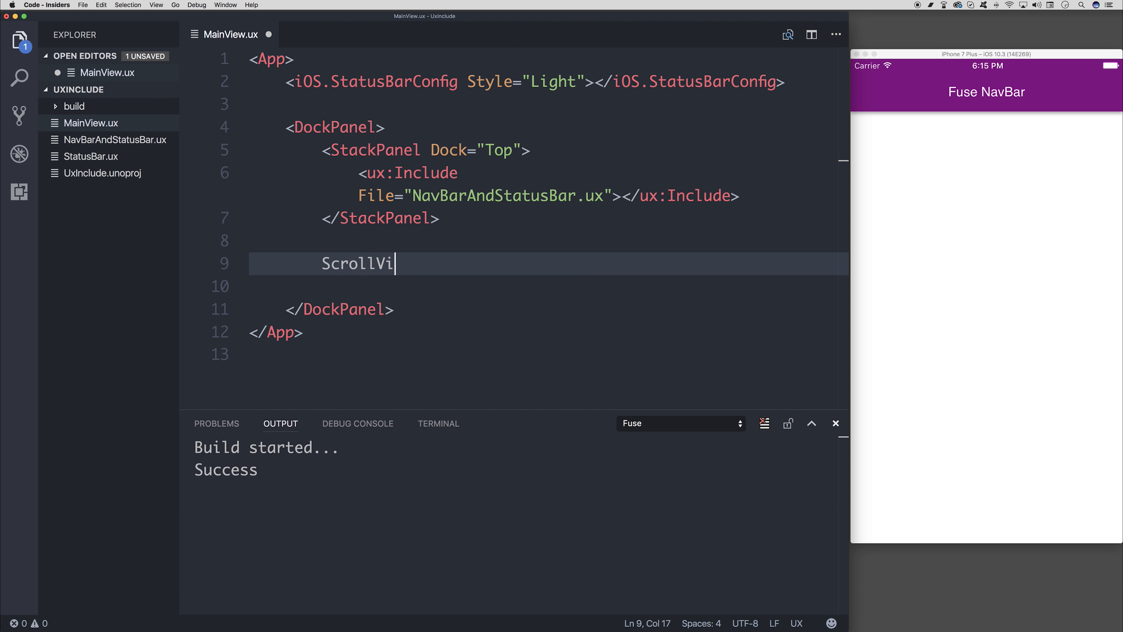
pyautogui.write('ew>')
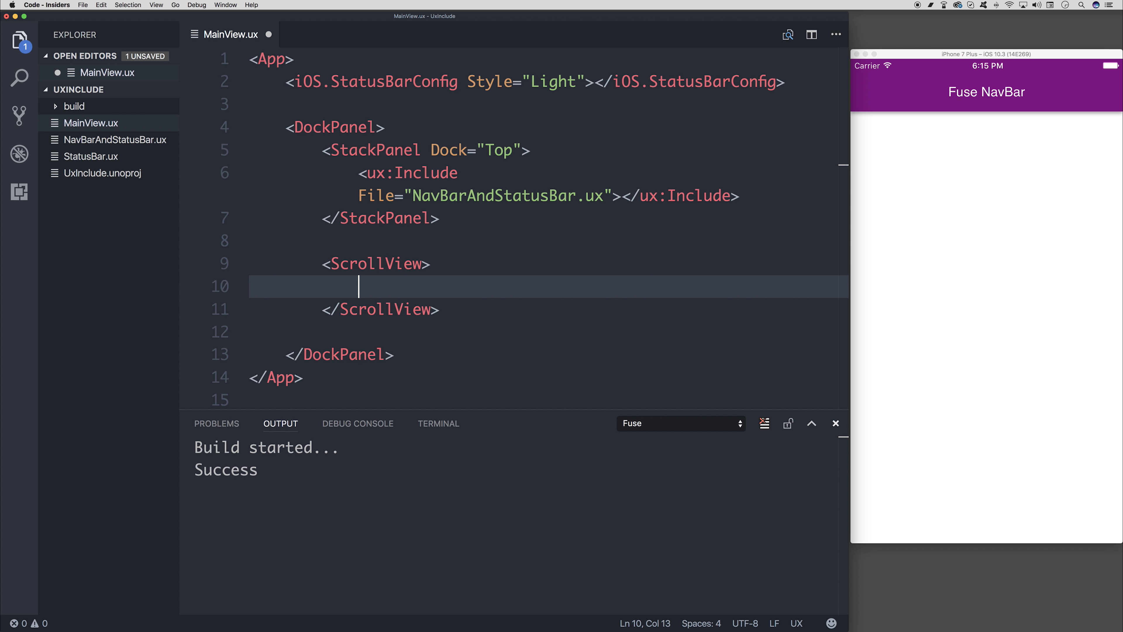
pyautogui.write('<Text></Text>')
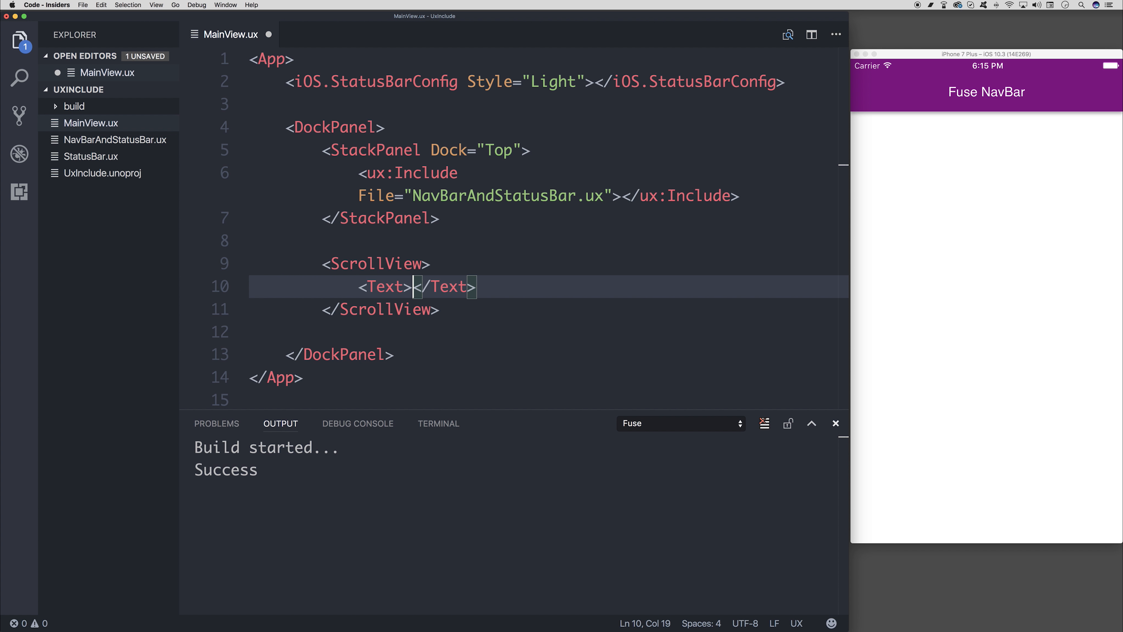
pyautogui.write('Value=""')
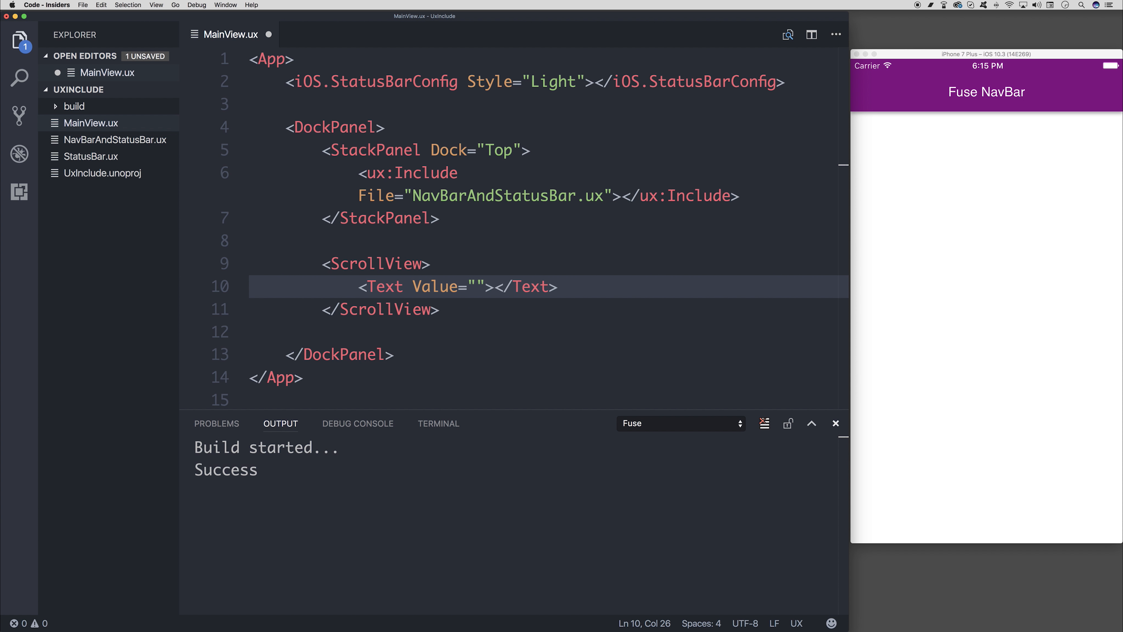
pyautogui.write('Hello')
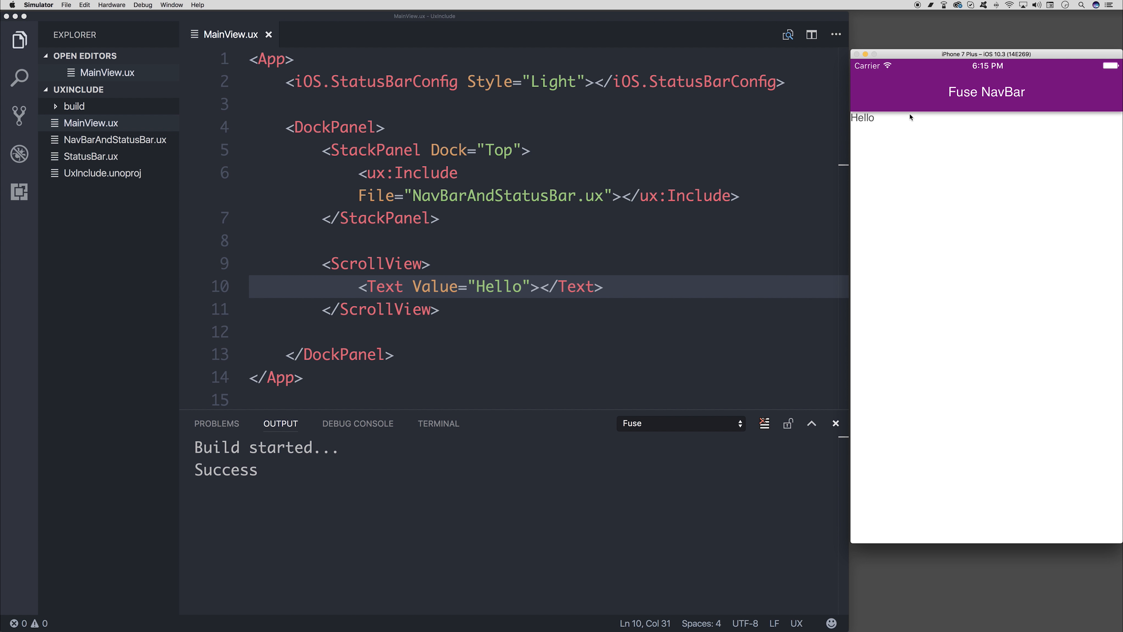
pyautogui.moveTo(983, 328)
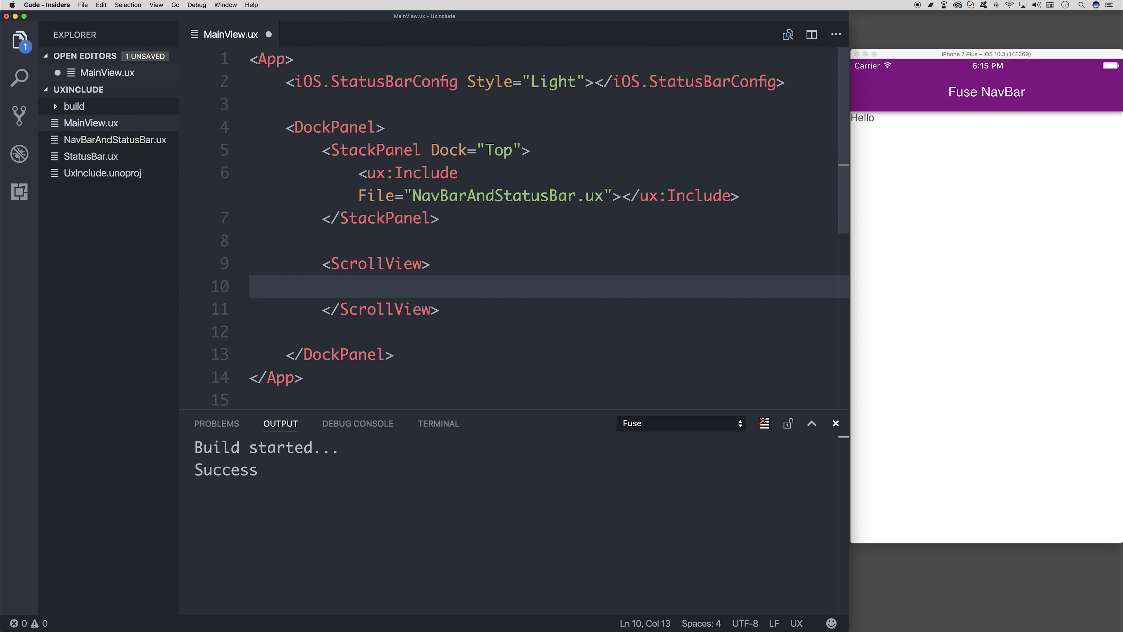
# - Write an Each Count="15" block holding a red Rectangle of Width 100 and Height 100
pyautogui.write('Each C>')
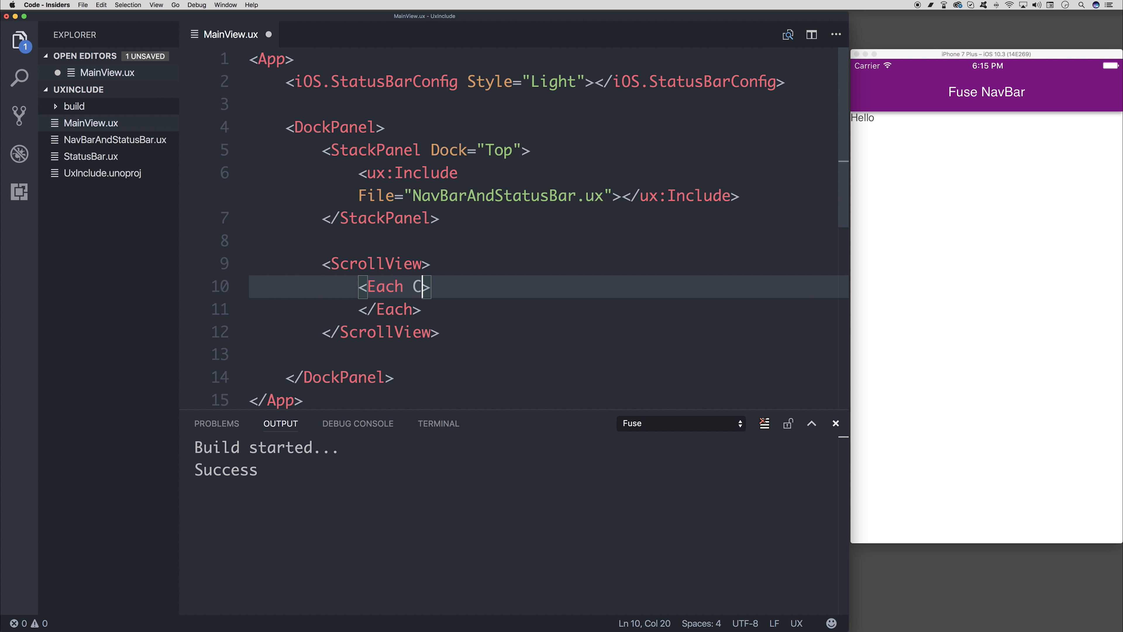
pyautogui.write('ount="15">')
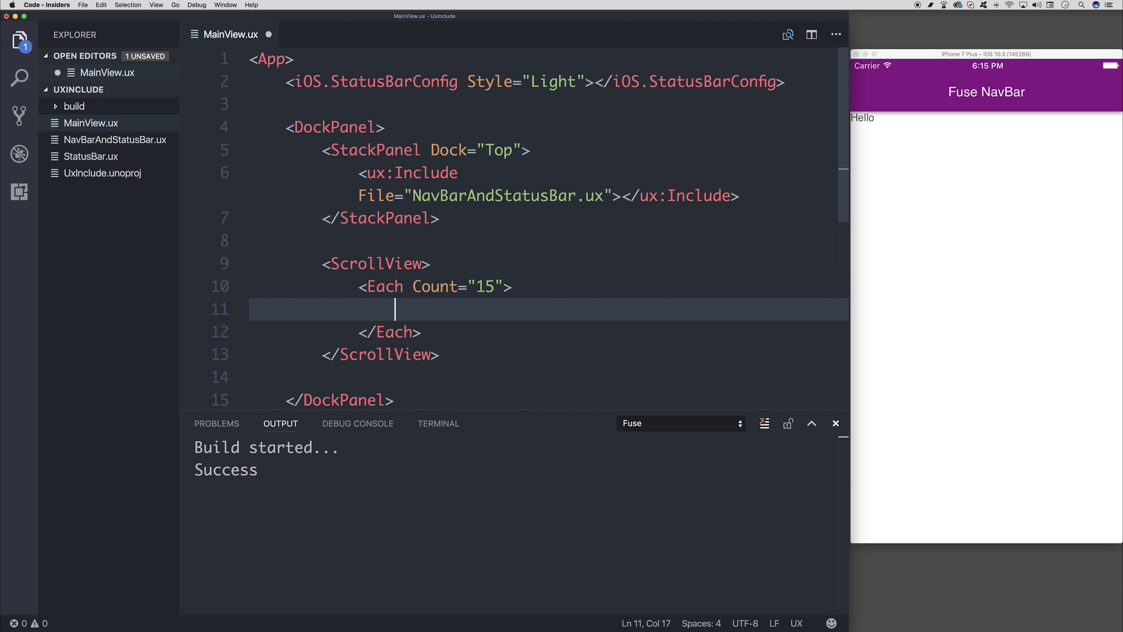
pyautogui.write('Rectangle Fill="Red" Width=></Rectangle>')
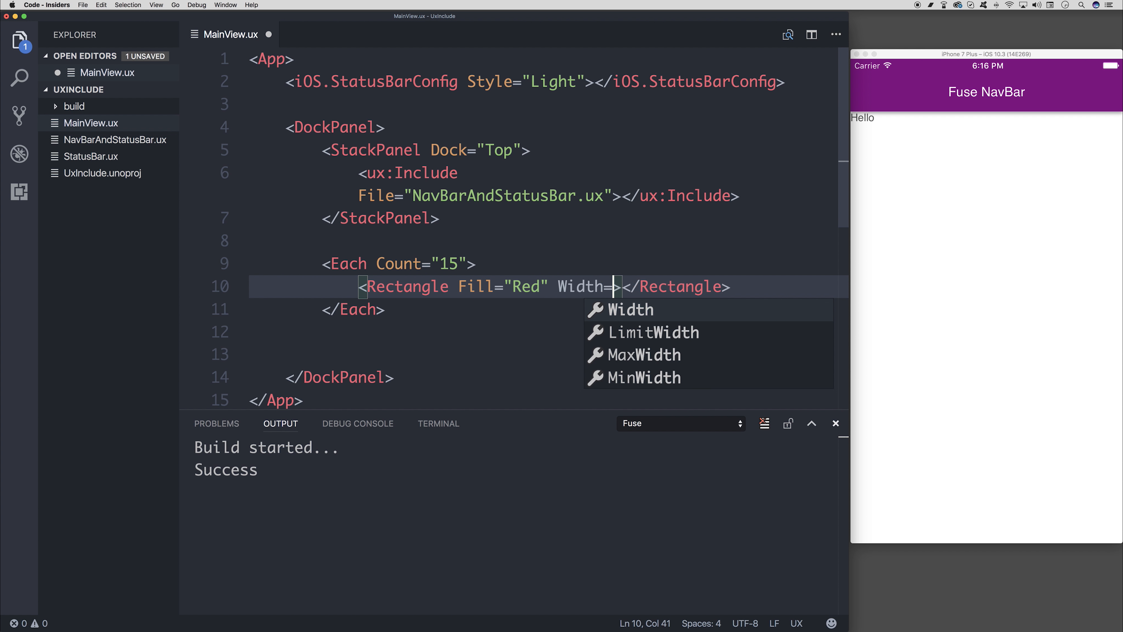
pyautogui.write('"100" Heigh')
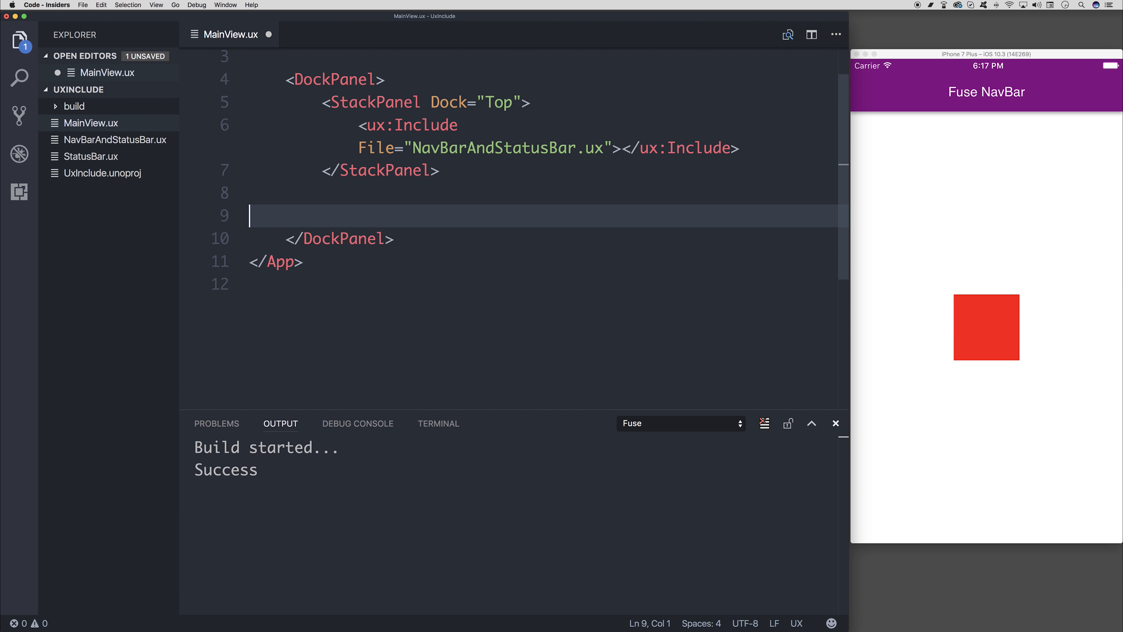
# - Place the Each Count="15" block in a StackPanel after the DockPanel with Rectangle Margin="10"
pyautogui.write('<Each Count="15">')
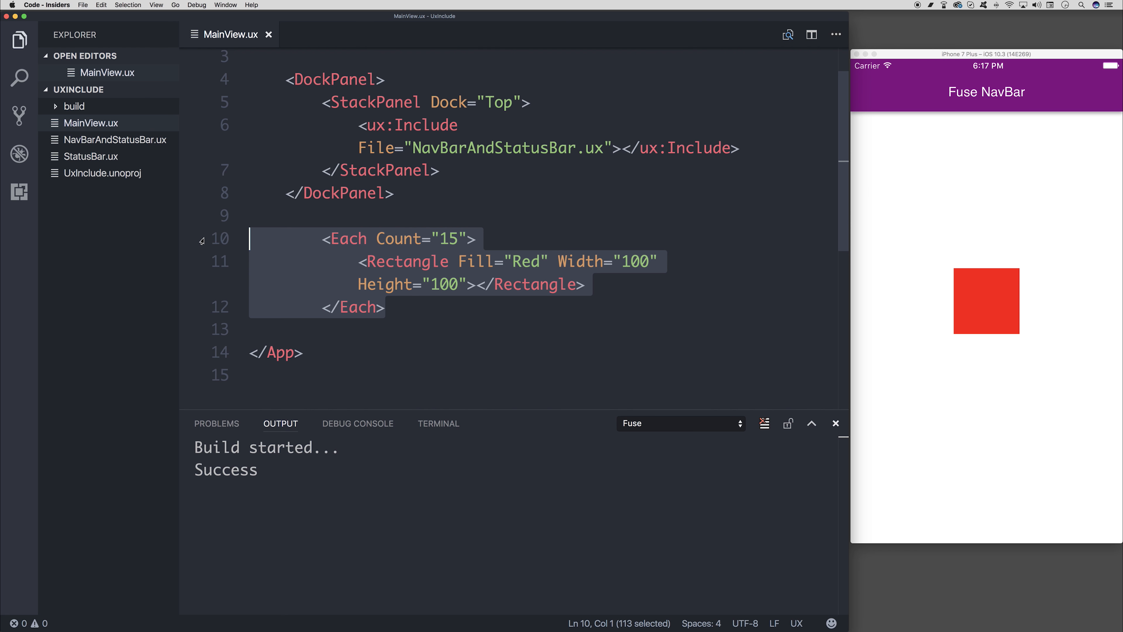
pyautogui.write('StackPanel>')
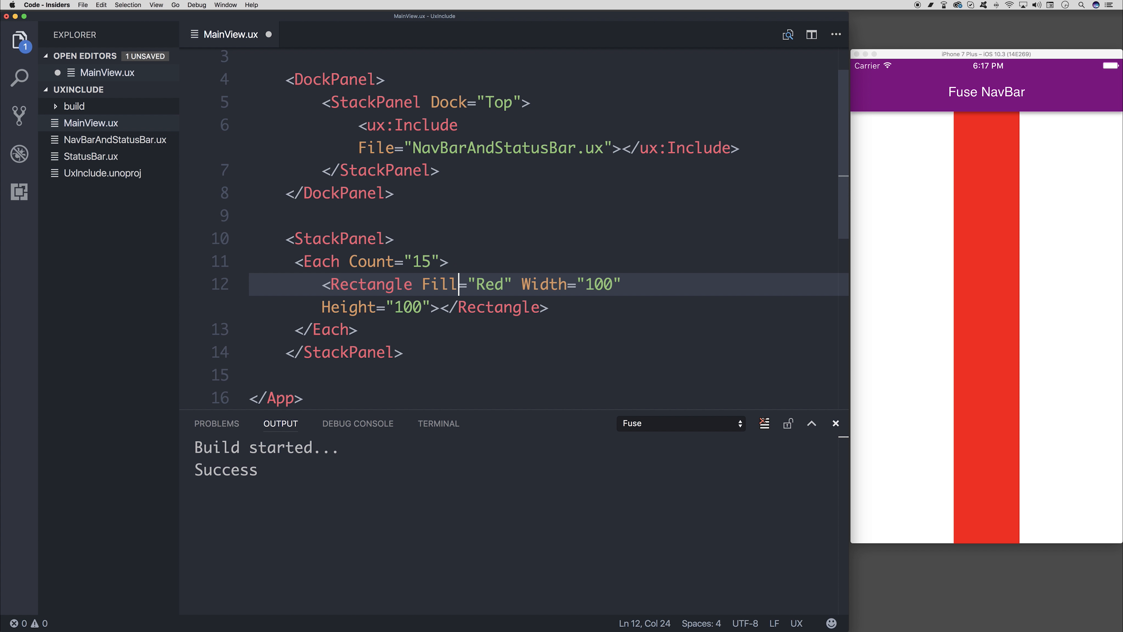
pyautogui.write('MArgin')
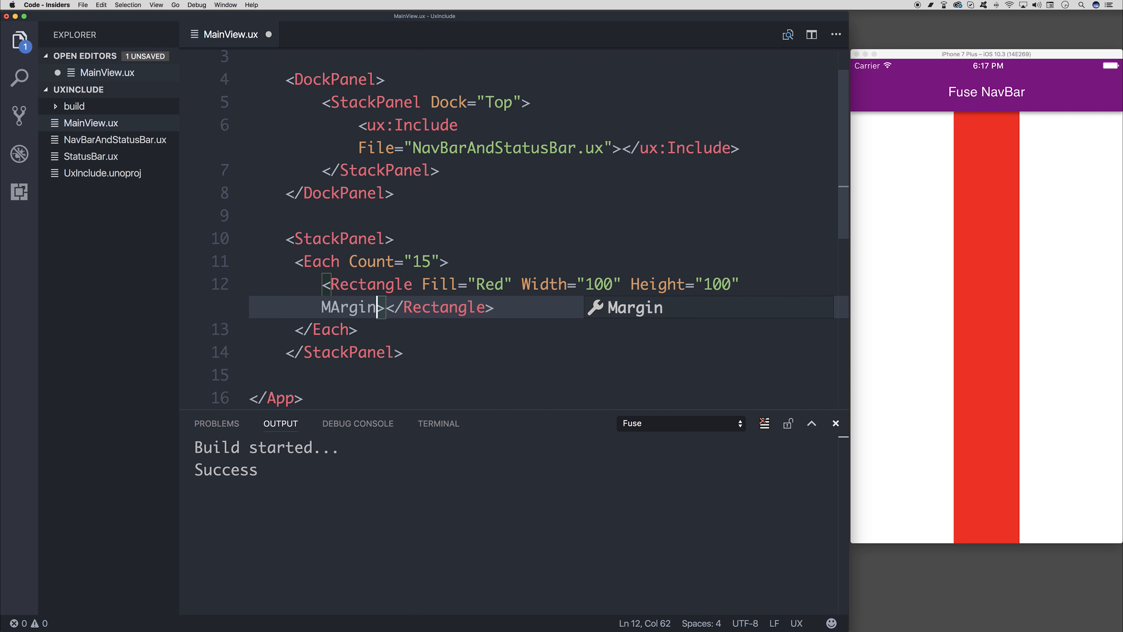
pyautogui.write('="10"')
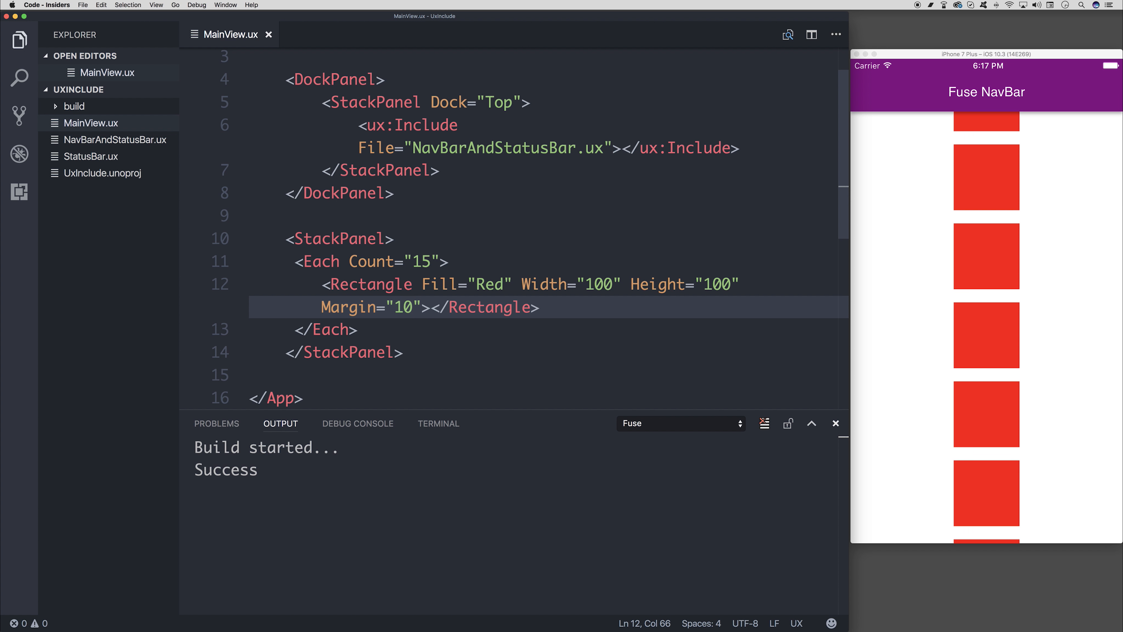
pyautogui.moveTo(1032, 258)
pyautogui.write('<ScrollView>')
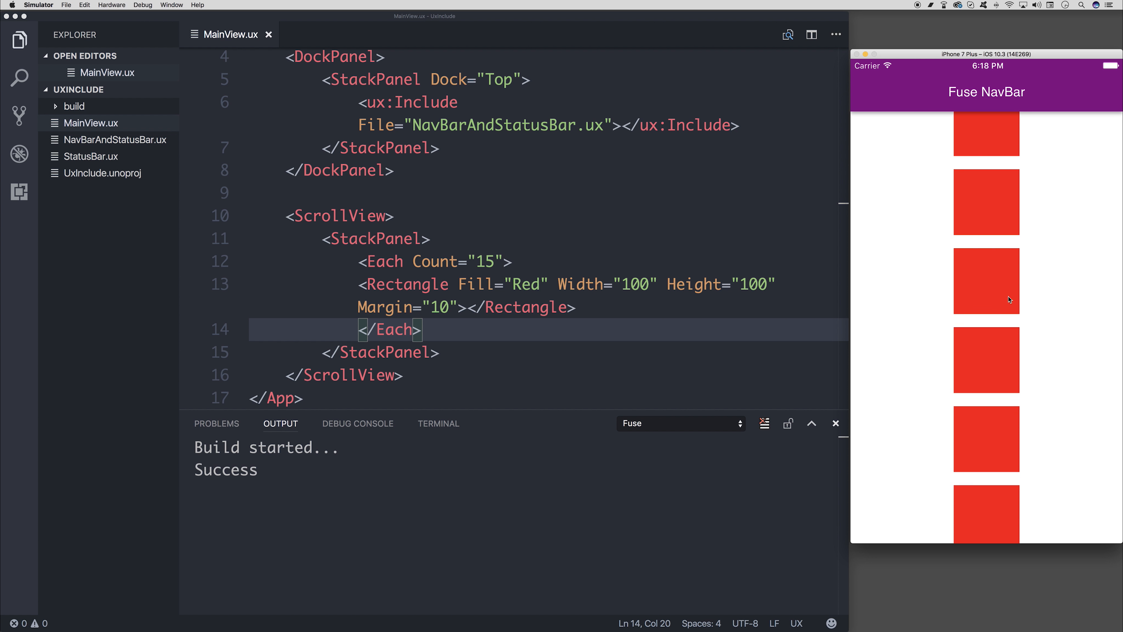
# - Enclose the StackPanel of squares in ScrollView tags and save MainView.ux
pyautogui.scroll(-3)
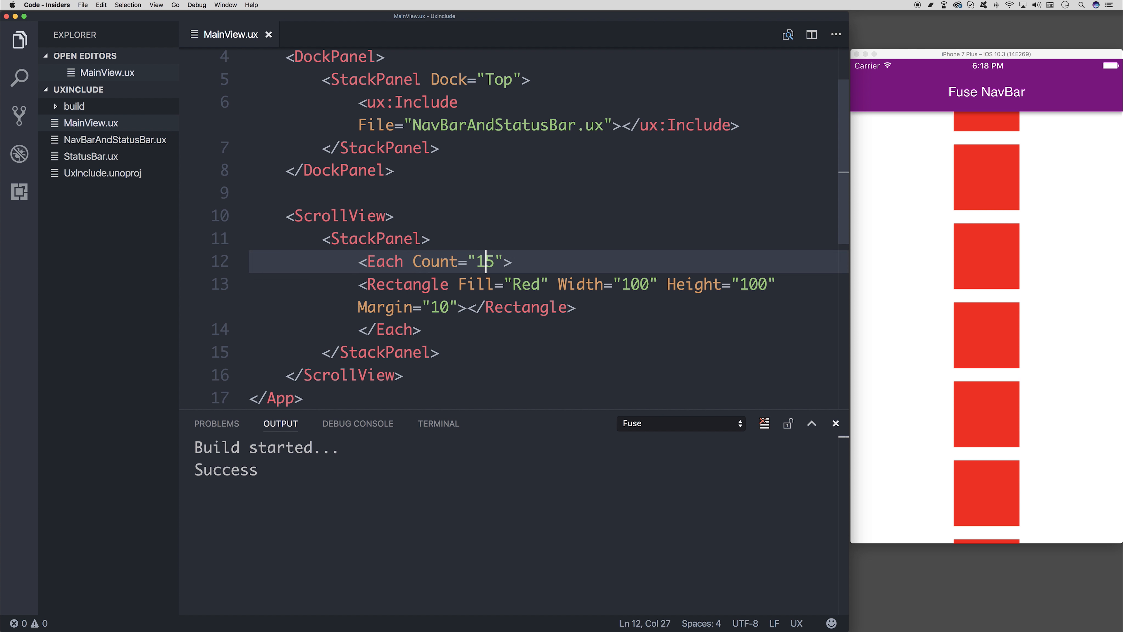
# - Change the Each count to 50 and move the ScrollView block inside the DockPanel under the navbar
pyautogui.press('Backspace')
pyautogui.write('0')
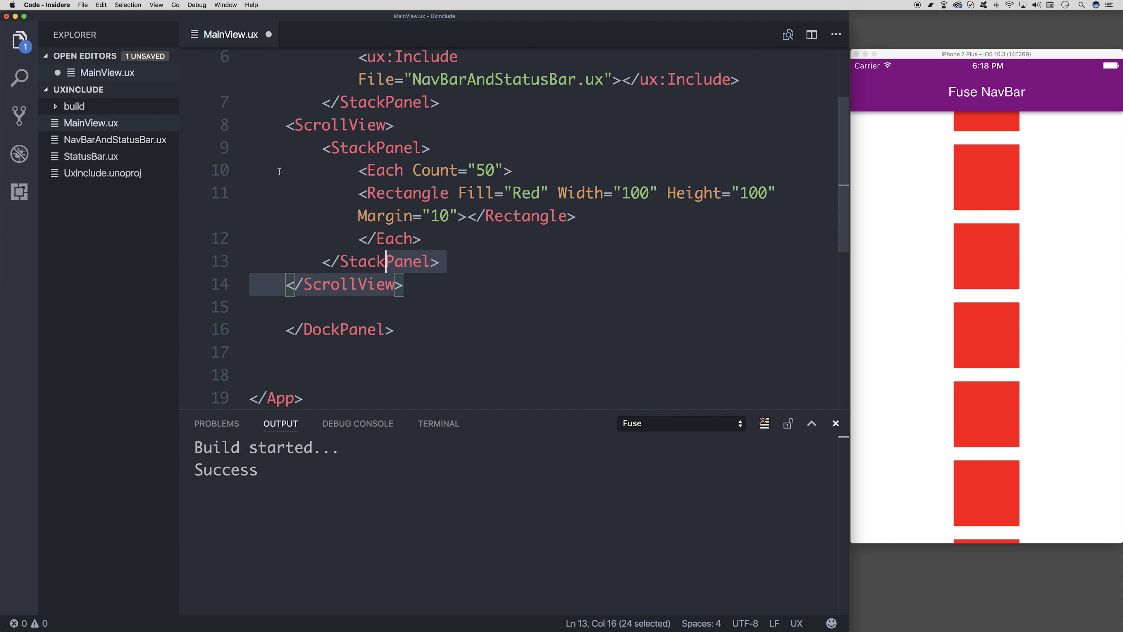
pyautogui.click(436, 102)
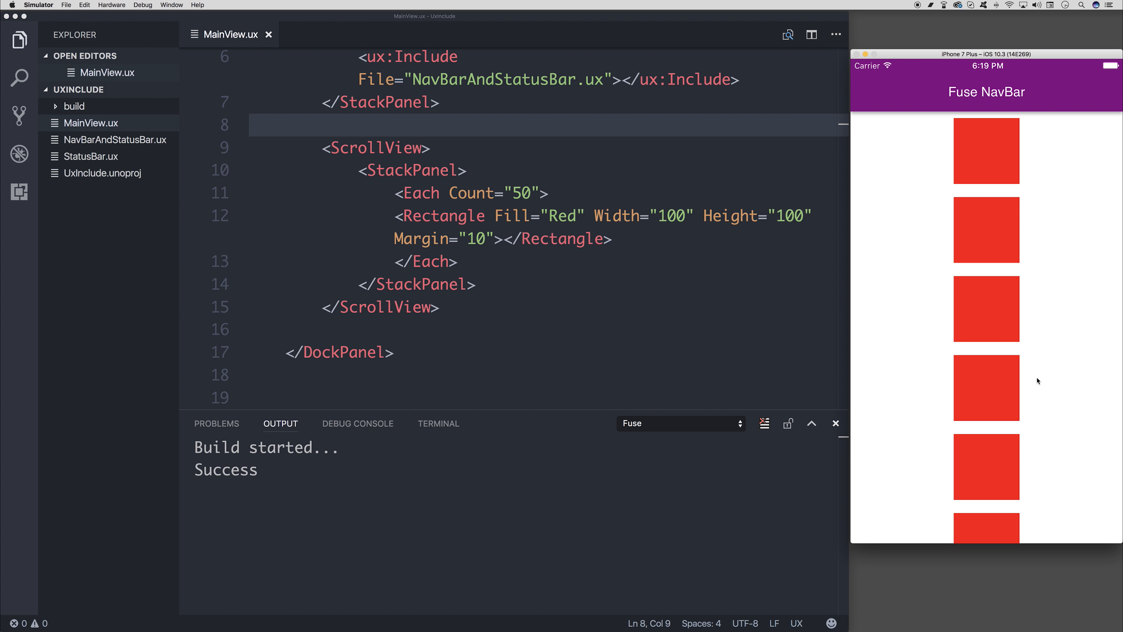
pyautogui.scroll(-3)
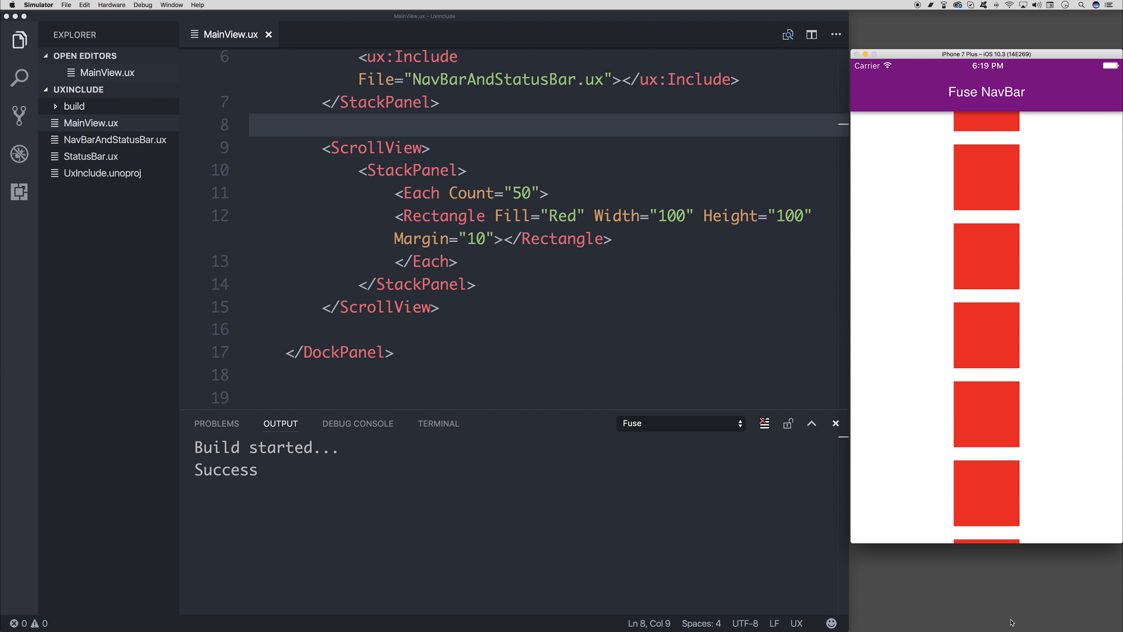